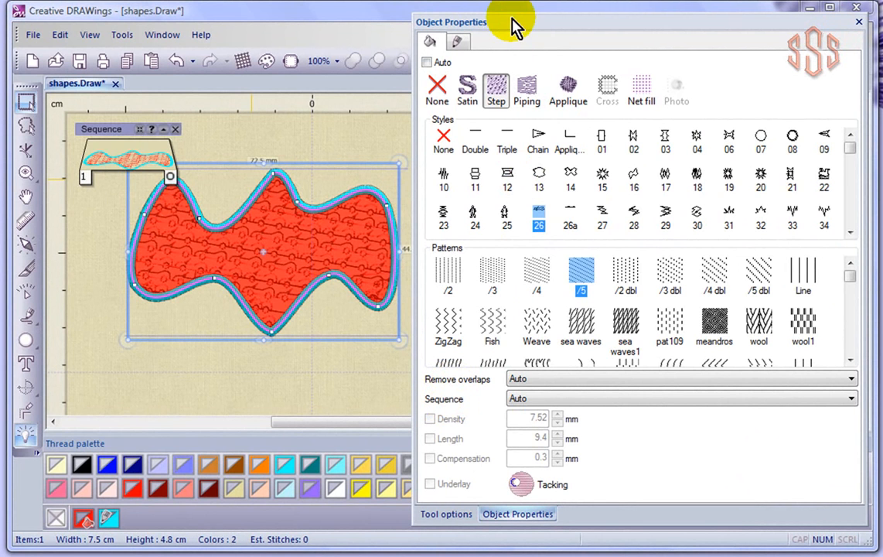
mouse_move(507, 30)
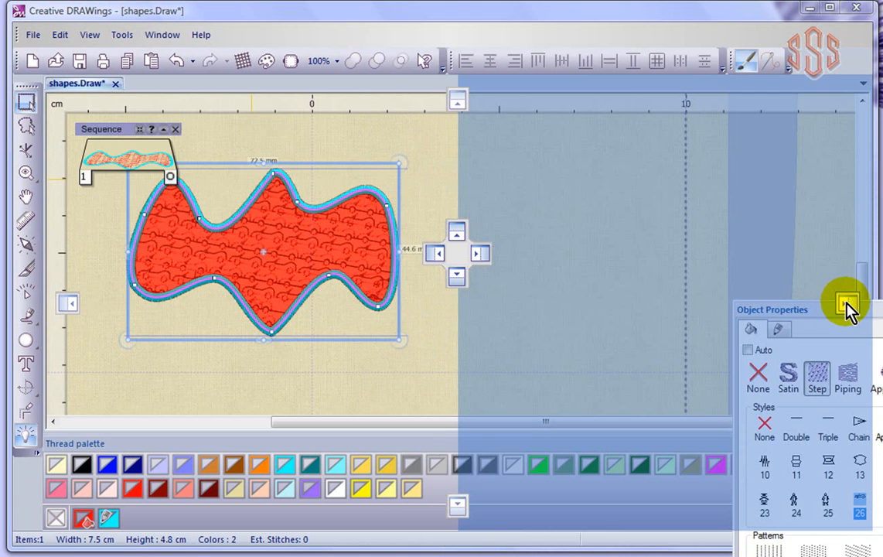
Dock the floating Object Properties panel along the right edge beside the canvas
left_click(847, 303)
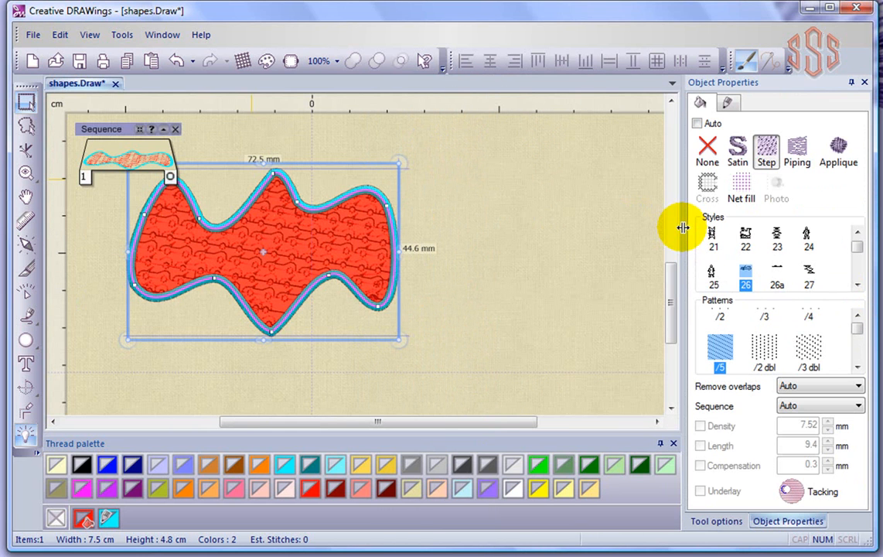
mouse_move(688, 232)
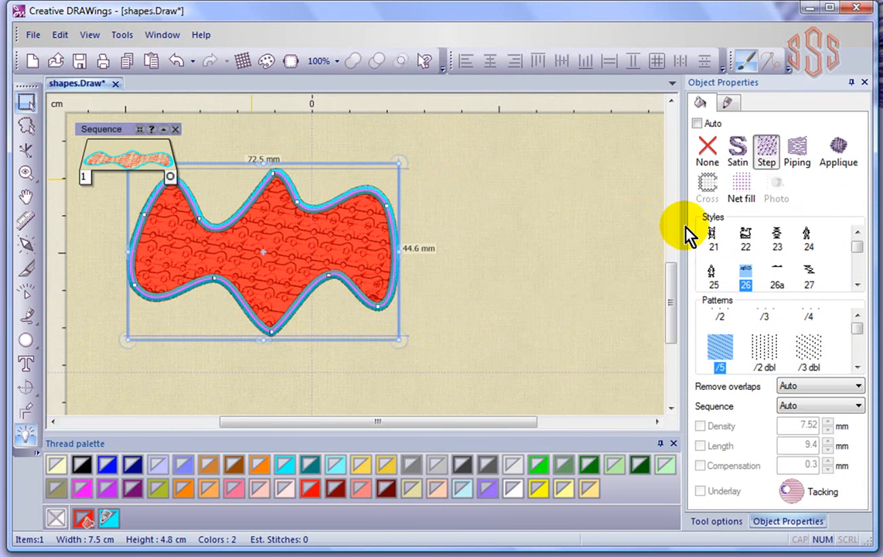
mouse_move(673, 109)
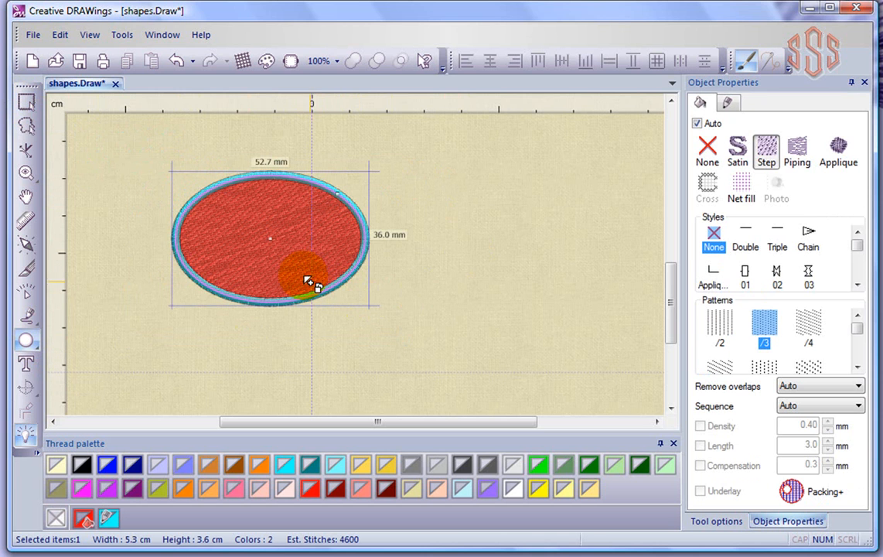
Draw a red embroidered ellipse with a teal border overlapping the other
left_click_drag(309, 278, 379, 286)
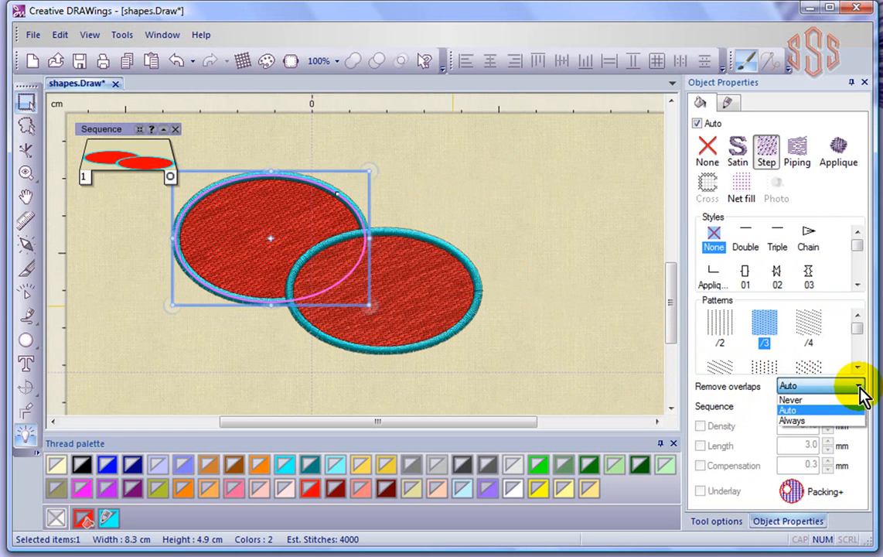
mouse_move(807, 421)
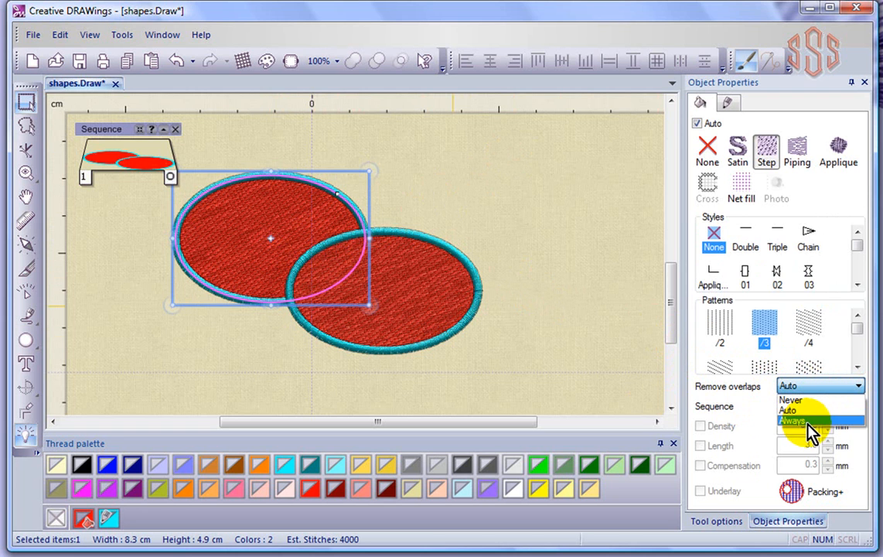
Set the upper ellipse's Remove overlaps to Always
left_click(789, 421)
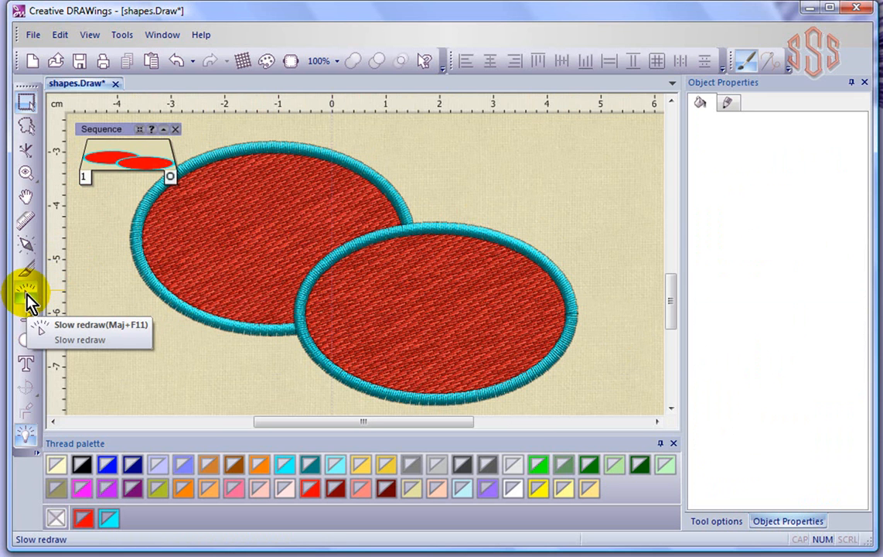
left_click(24, 292)
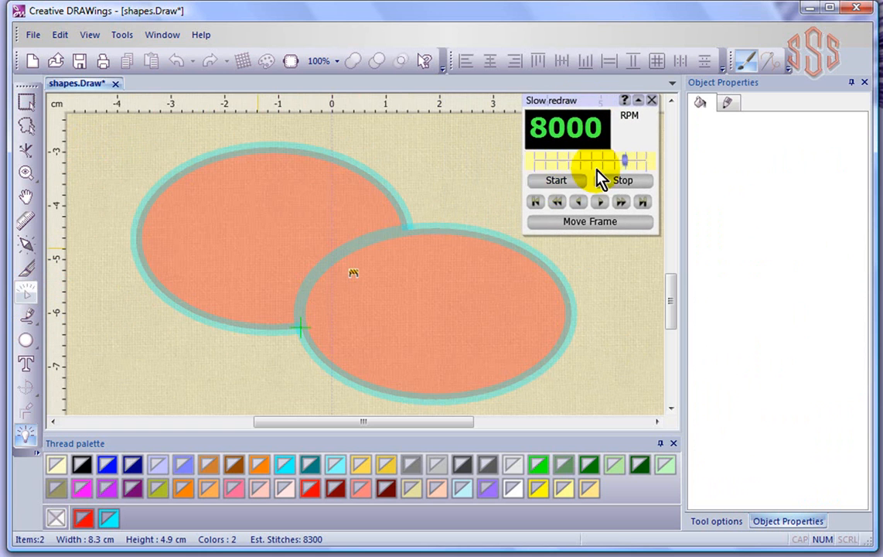
left_click(555, 179)
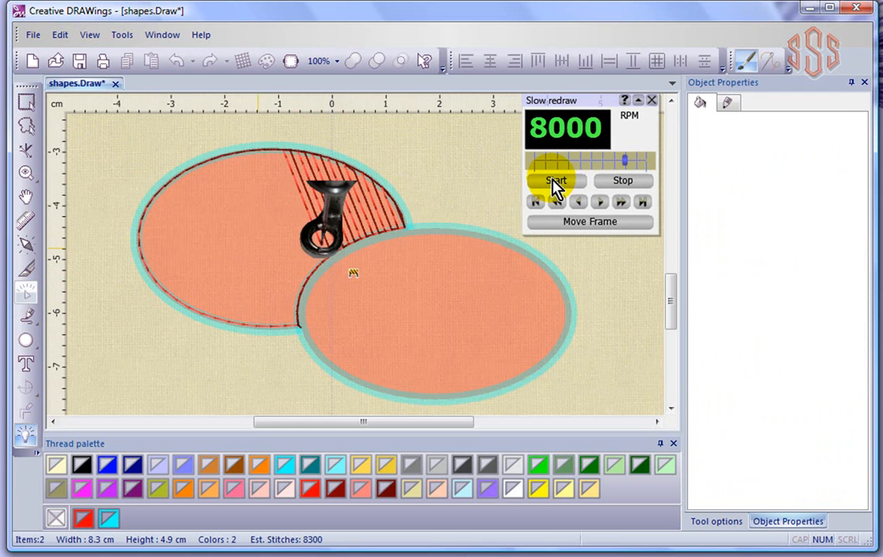
left_click(555, 179)
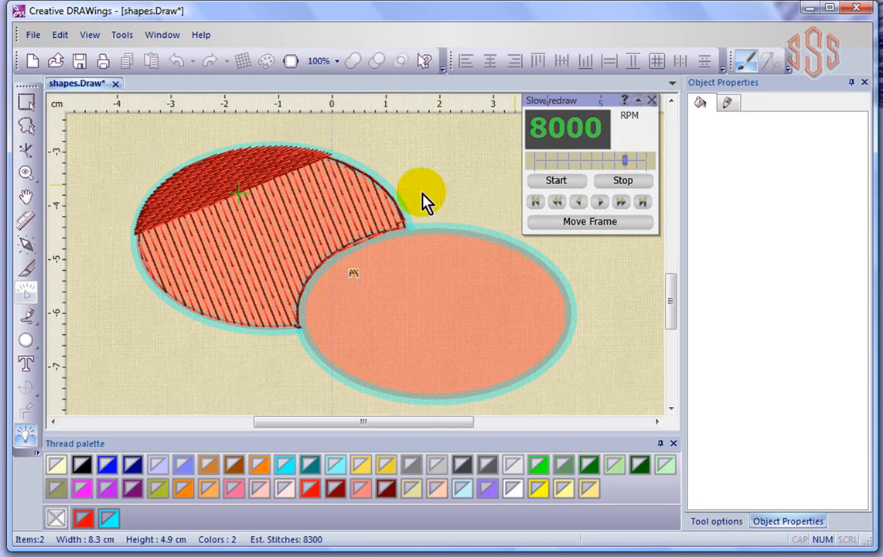
left_click_drag(420, 189, 178, 307)
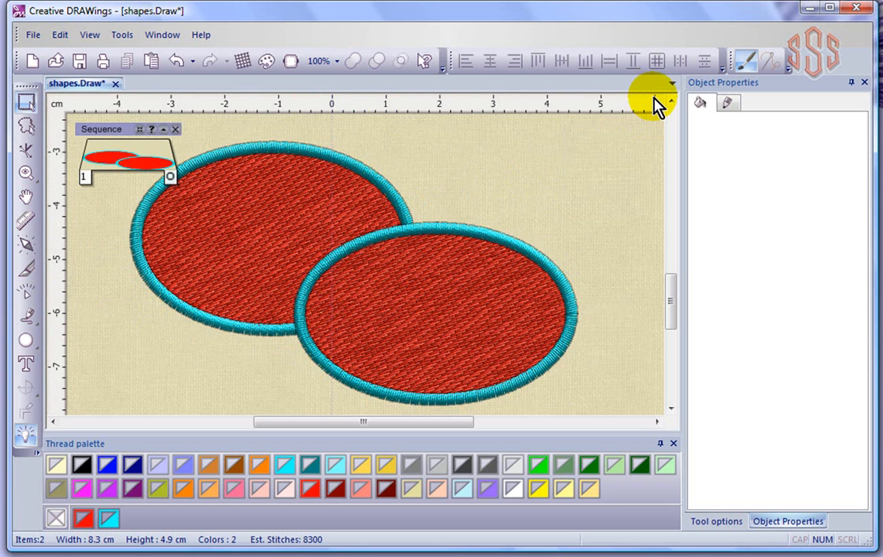
Bring up the Slow redraw preview of the 9000-stitch overlapping ellipses
left_click(279, 229)
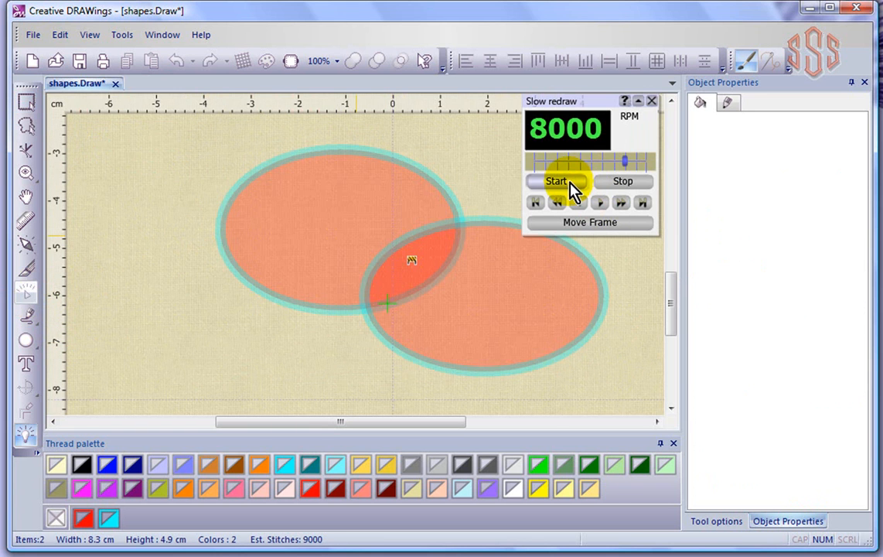
Start the slow stitch-out replay of the ellipses, then stop it
left_click(557, 181)
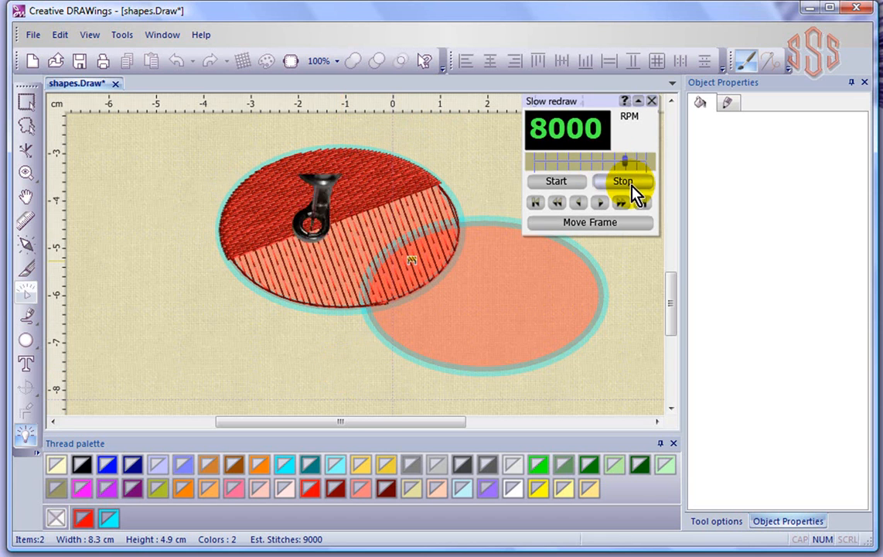
left_click(651, 101)
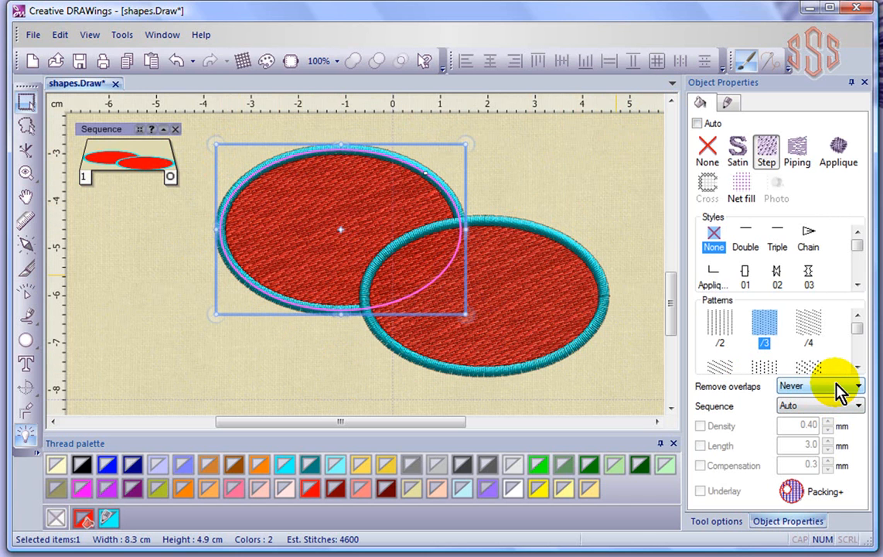
Set the upper ellipse's Remove overlaps to Auto
left_click(853, 385)
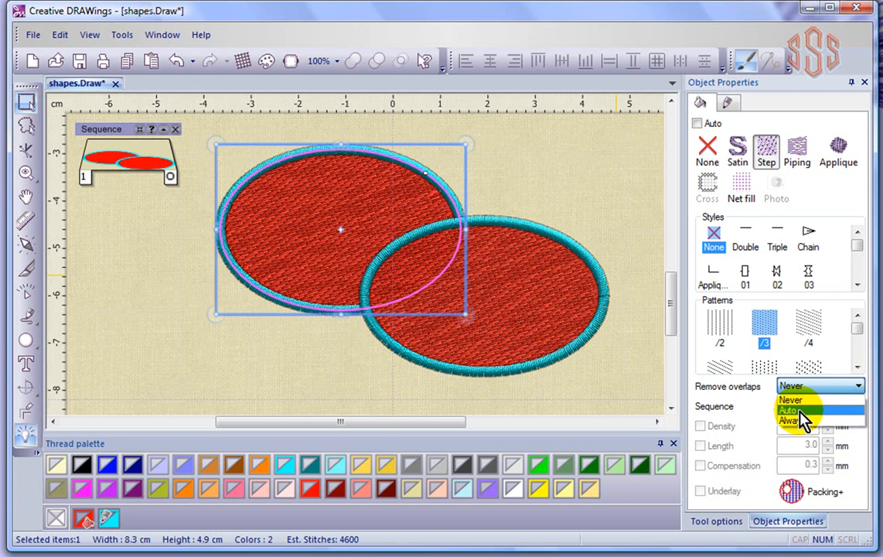
left_click(789, 412)
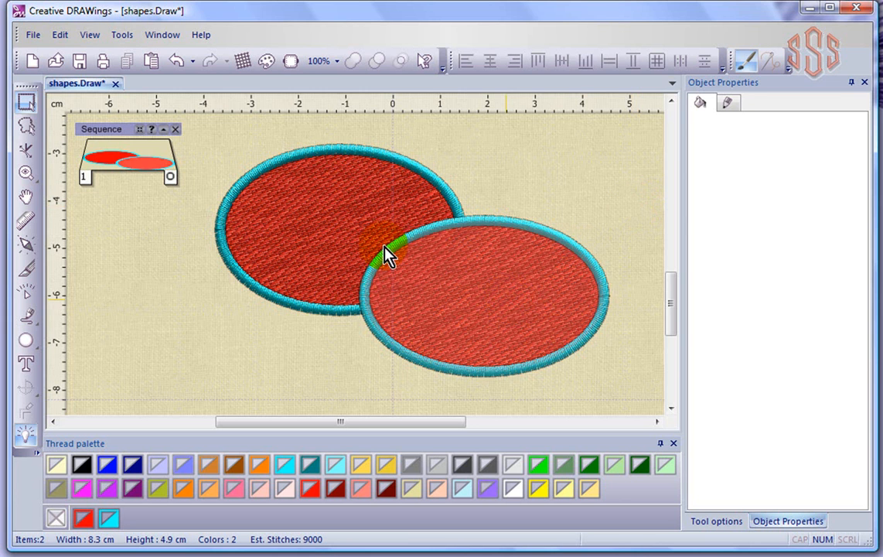
Set the upper ellipse's Sequence to To start and deselect it
left_click(352, 232)
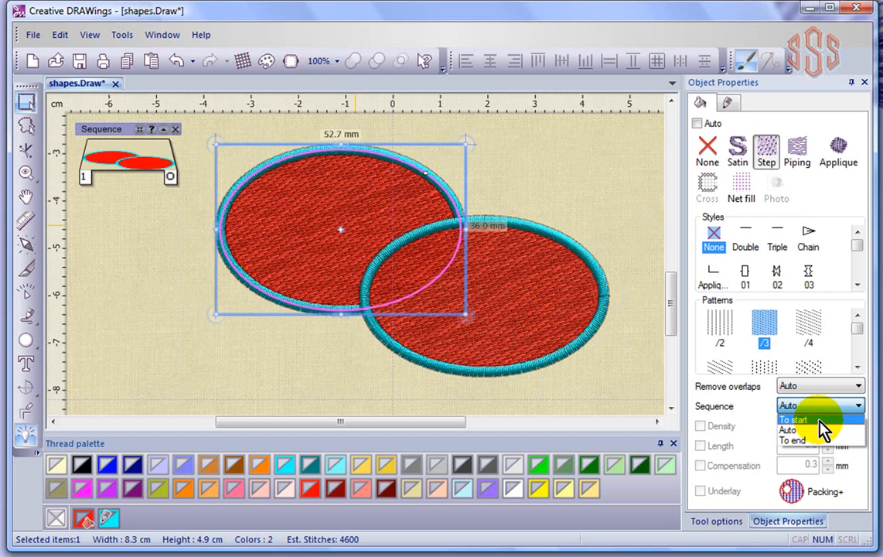
left_click(796, 417)
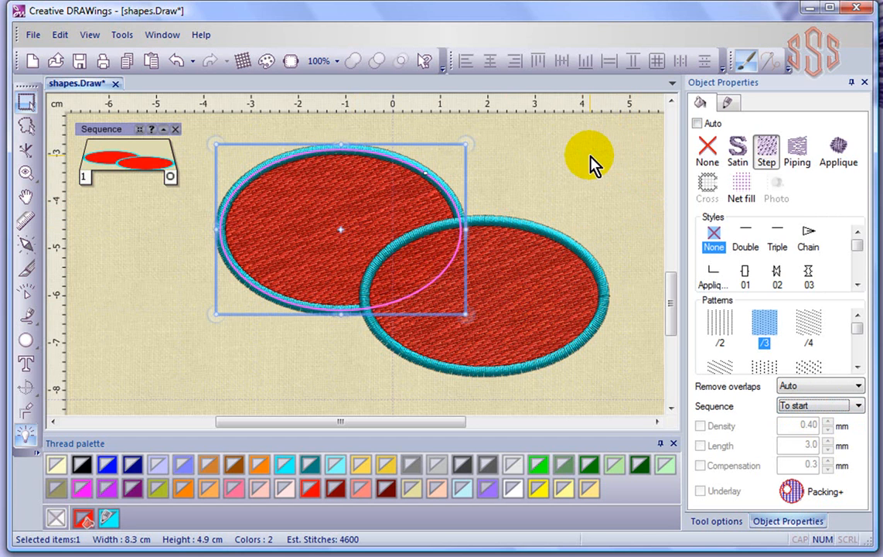
left_click(819, 405)
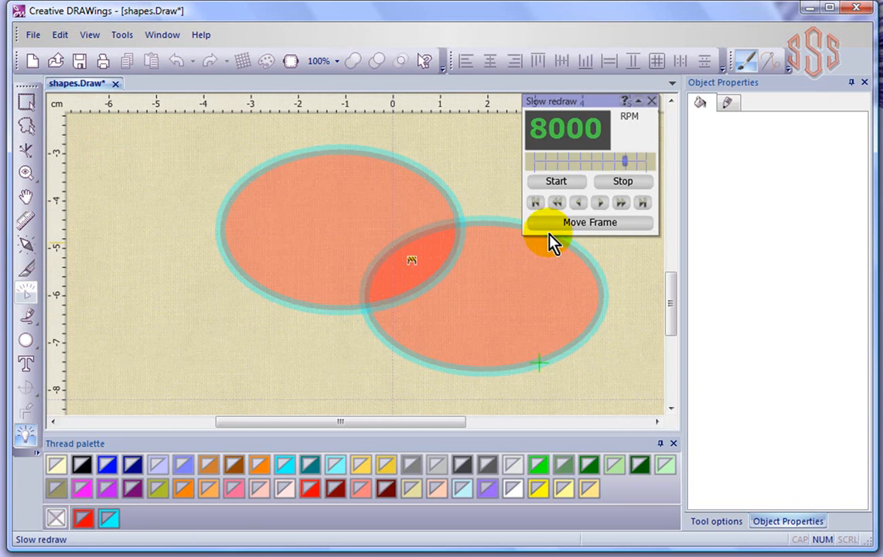
Replay the stitch-out with the lower ellipse first, then select the upper ellipse showing Sequence: To end
left_click(555, 181)
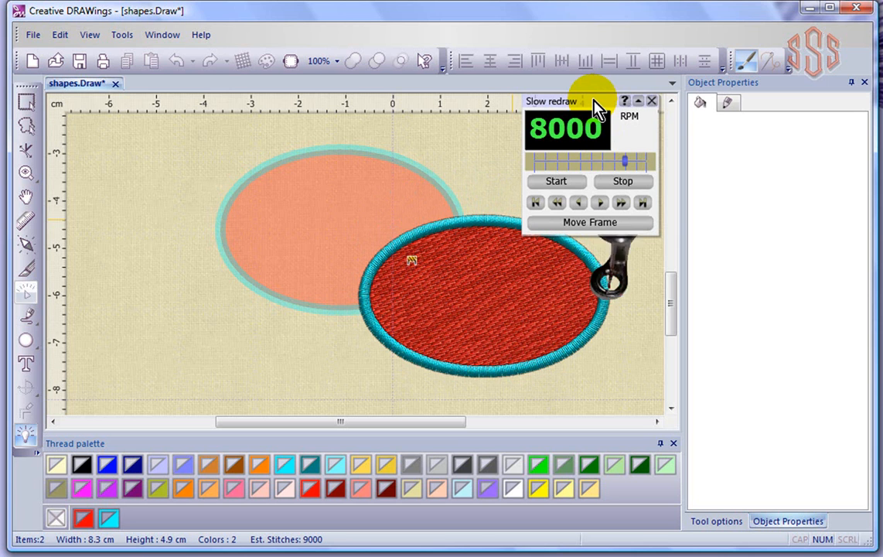
left_click(557, 181)
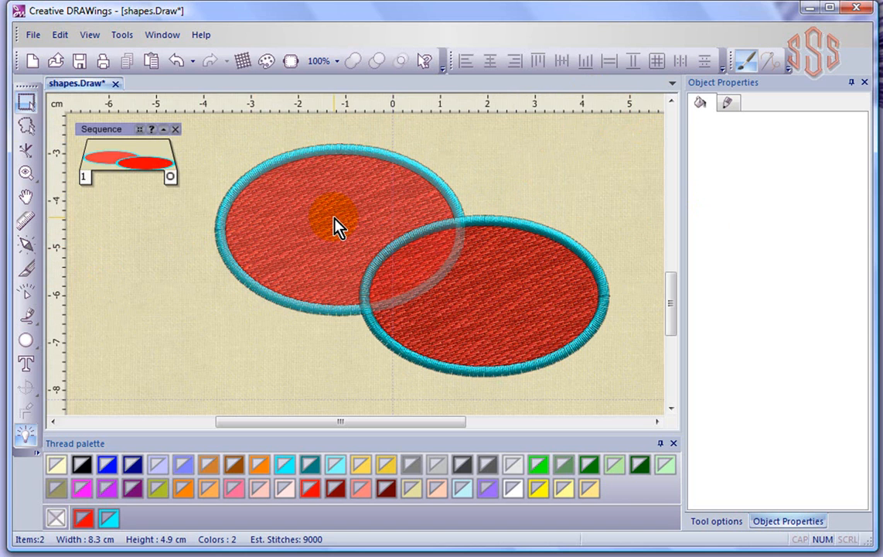
left_click(333, 217)
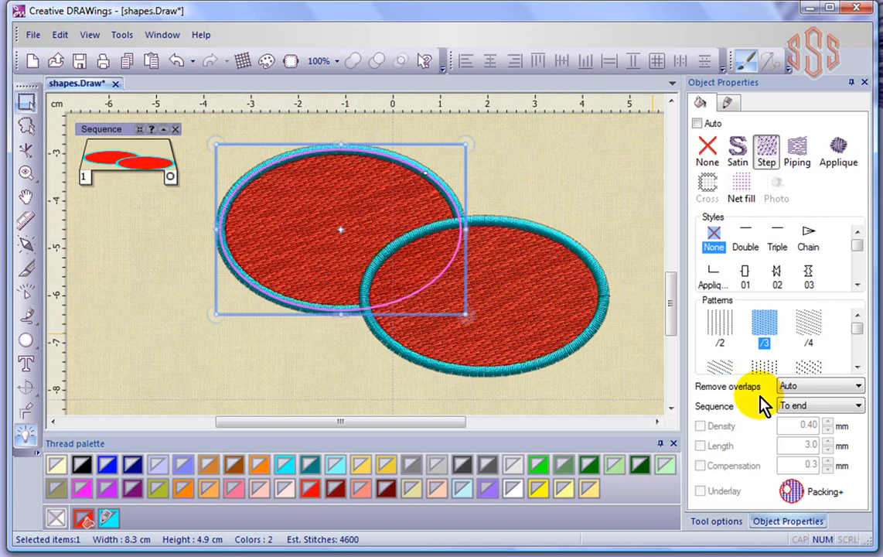